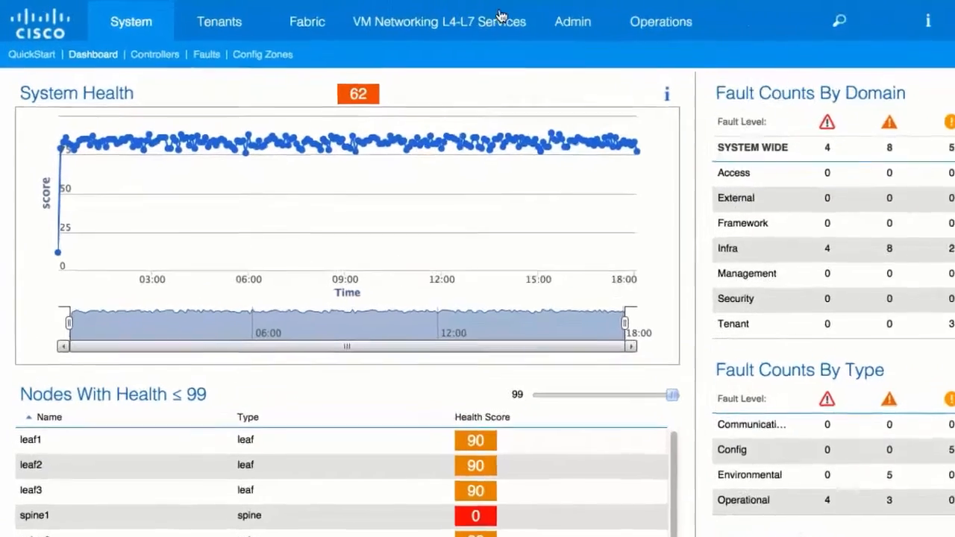
Step: Switch from the system health dashboard to the Admin area's AAA section
{"action": "left_click", "coordinate": [635, 22]}
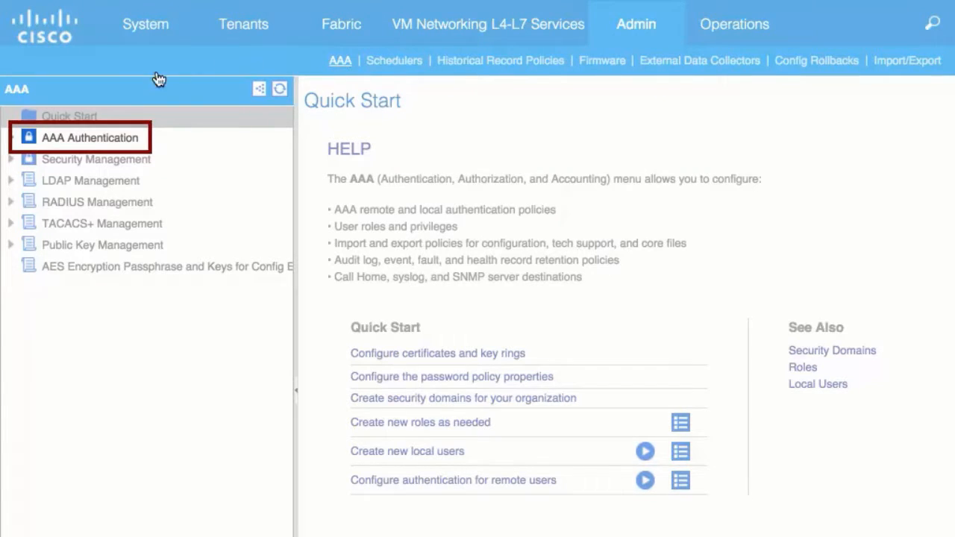
Step: Show AAA Authentication: remote login policy No Login, Local default and console realms
{"action": "left_click", "coordinate": [89, 137]}
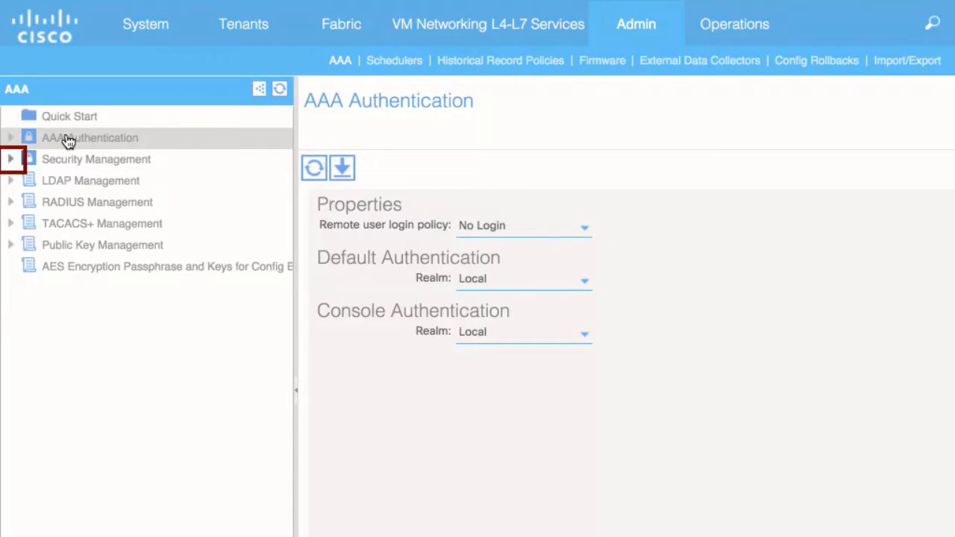
Step: Launch Create Local User from Security Management > Local Users with the 'all' domain selected
{"action": "left_click", "coordinate": [11, 159]}
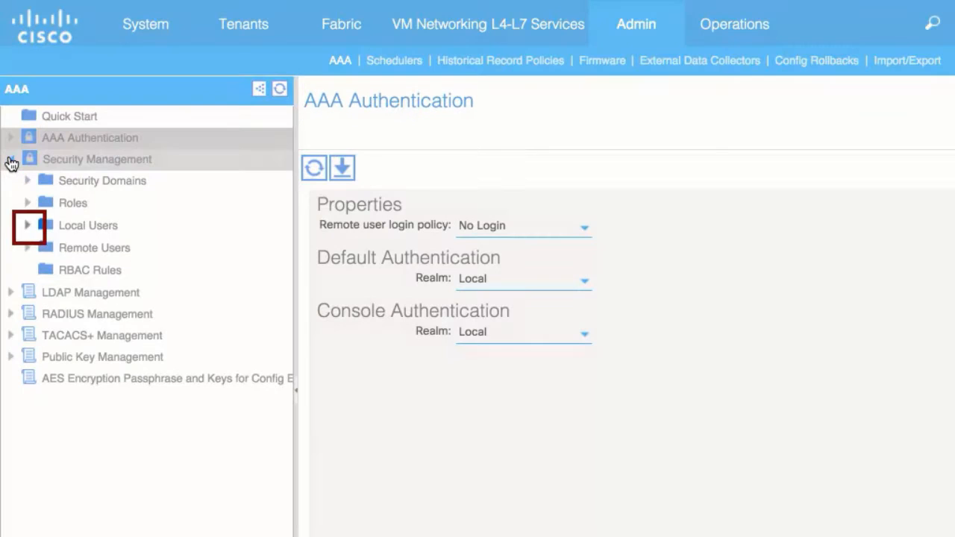
{"action": "left_click", "coordinate": [27, 225]}
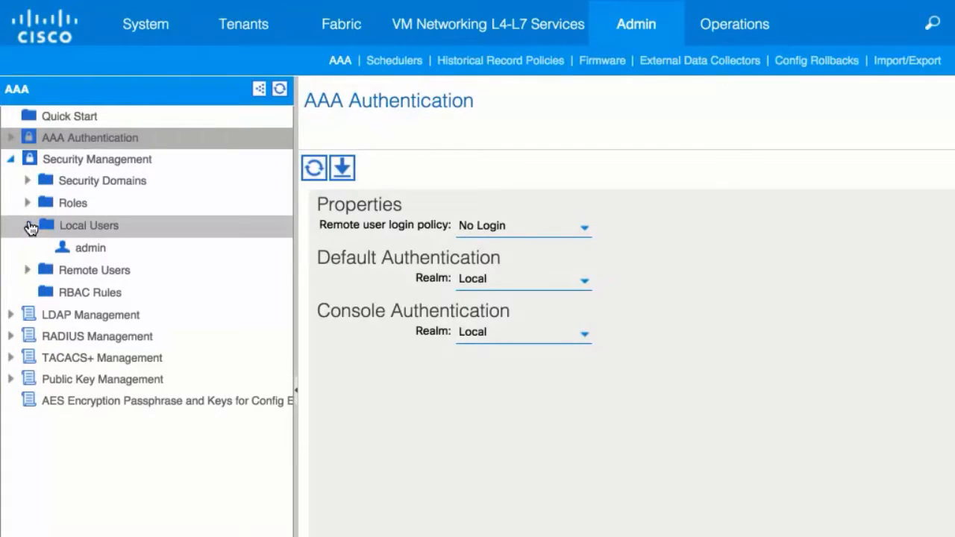
{"action": "left_click", "coordinate": [90, 247]}
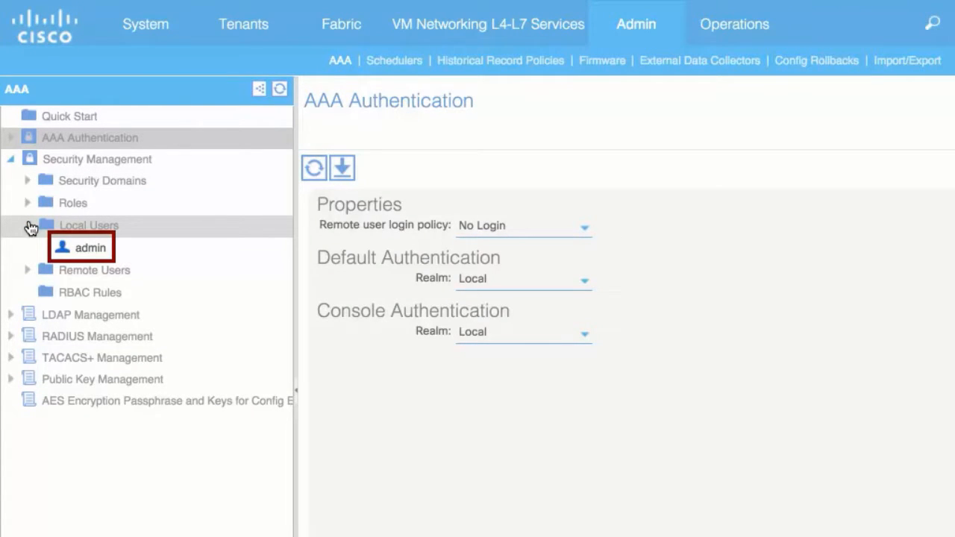
{"action": "left_click", "coordinate": [88, 226]}
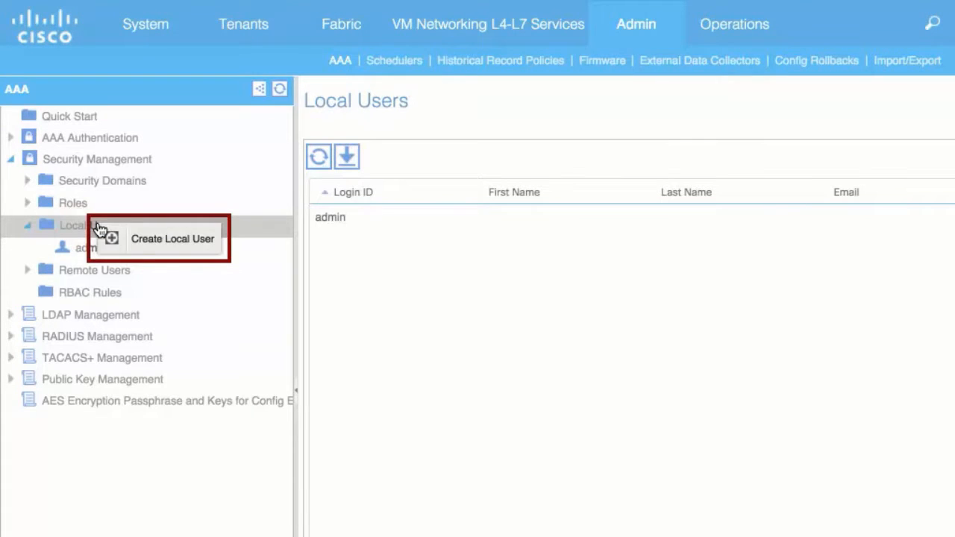
{"action": "mouse_move", "coordinate": [178, 247]}
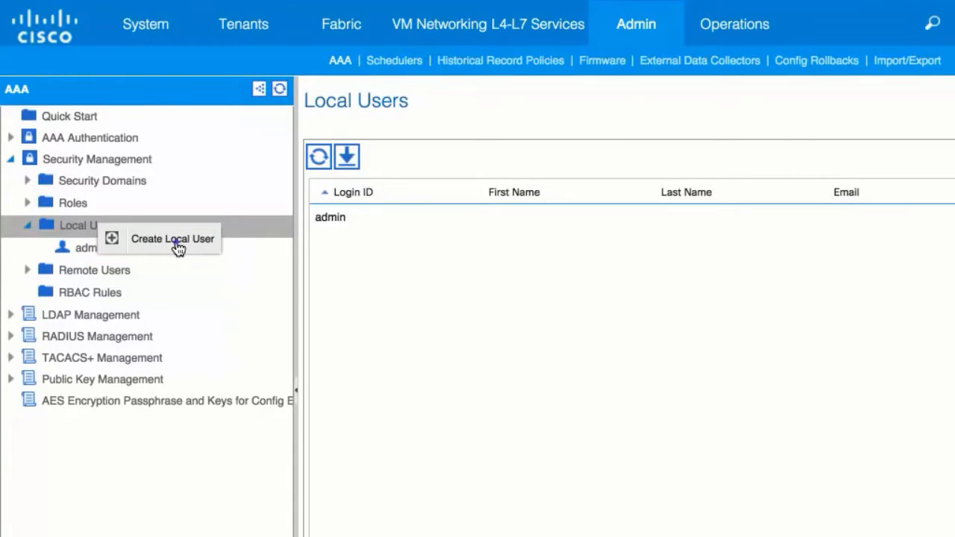
{"action": "left_click", "coordinate": [173, 239]}
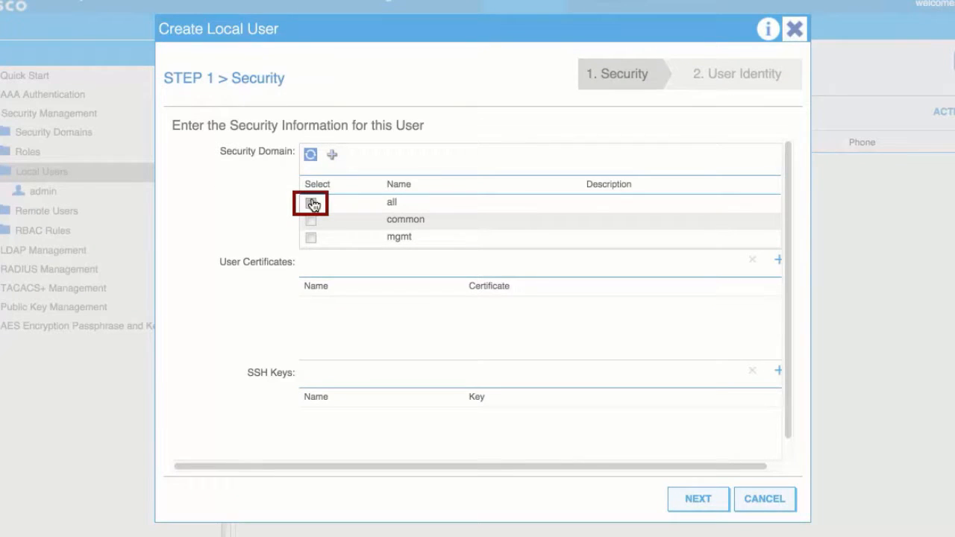
{"action": "left_click", "coordinate": [311, 202]}
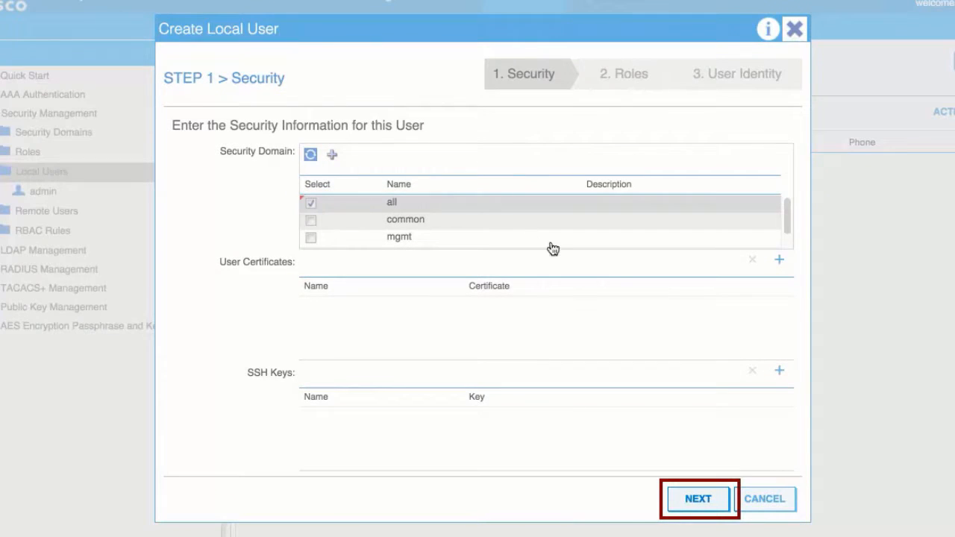
{"action": "left_click", "coordinate": [697, 498]}
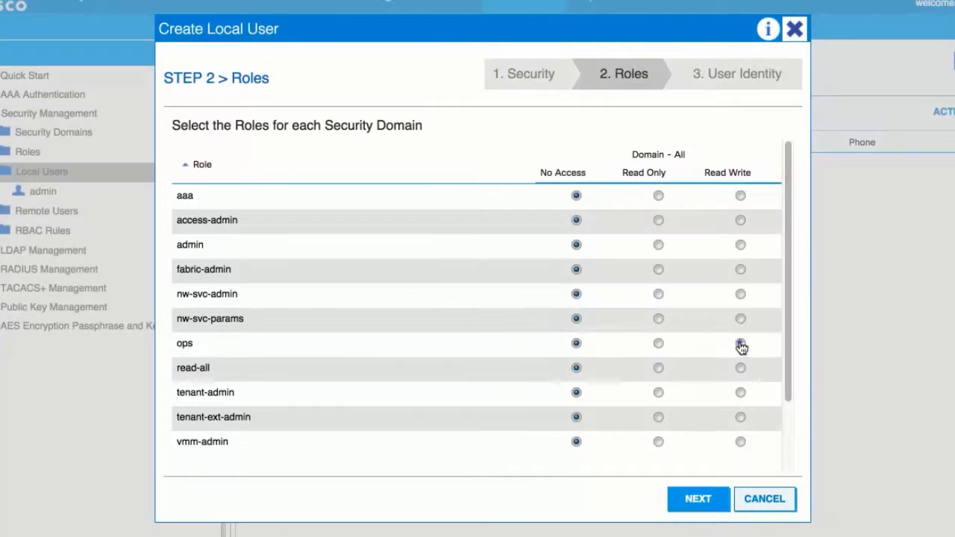
Step: Set the ops role to Read Write in the all security domain
{"action": "left_click", "coordinate": [739, 343]}
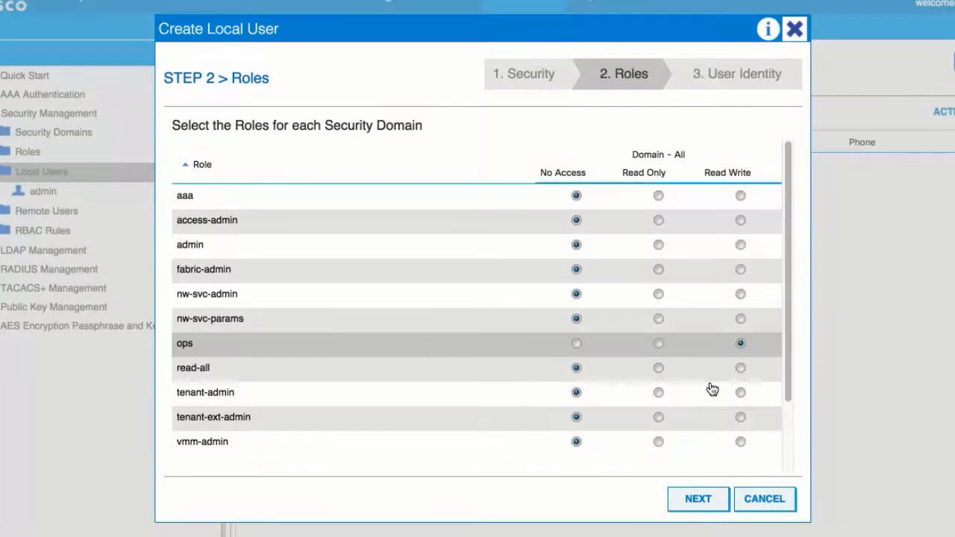
Step: Enter 'operations' as the new user's Login ID in the User Identity step
{"action": "left_click", "coordinate": [697, 498]}
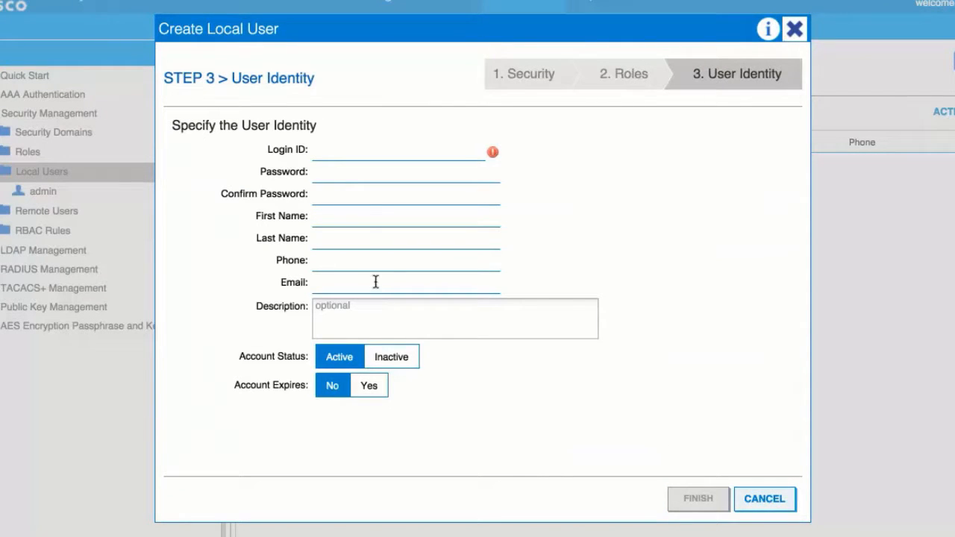
{"action": "type", "text": "operati"}
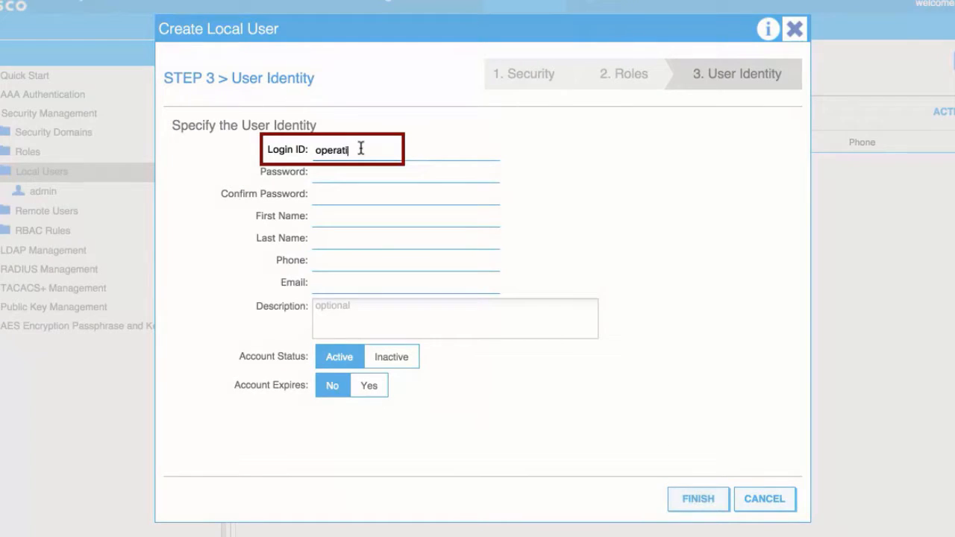
{"action": "type", "text": "ons"}
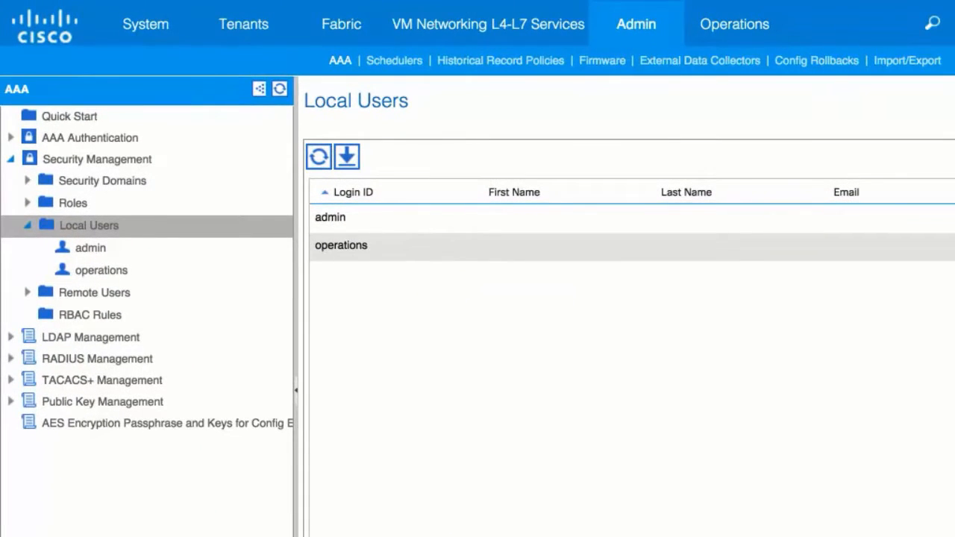
Step: Open user 'operations' and expand Security Domain all to see ops write, read-all read
{"action": "left_click", "coordinate": [101, 270]}
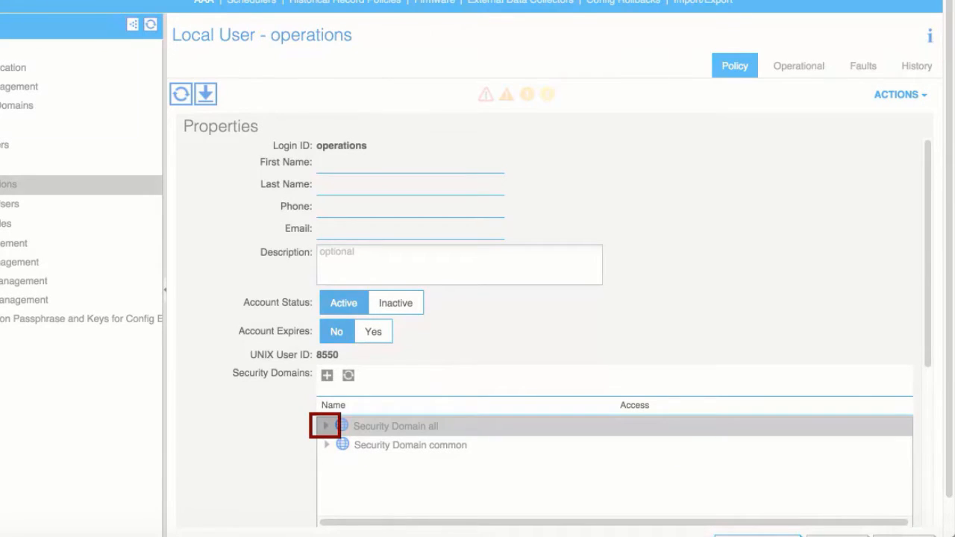
{"action": "left_click", "coordinate": [326, 426]}
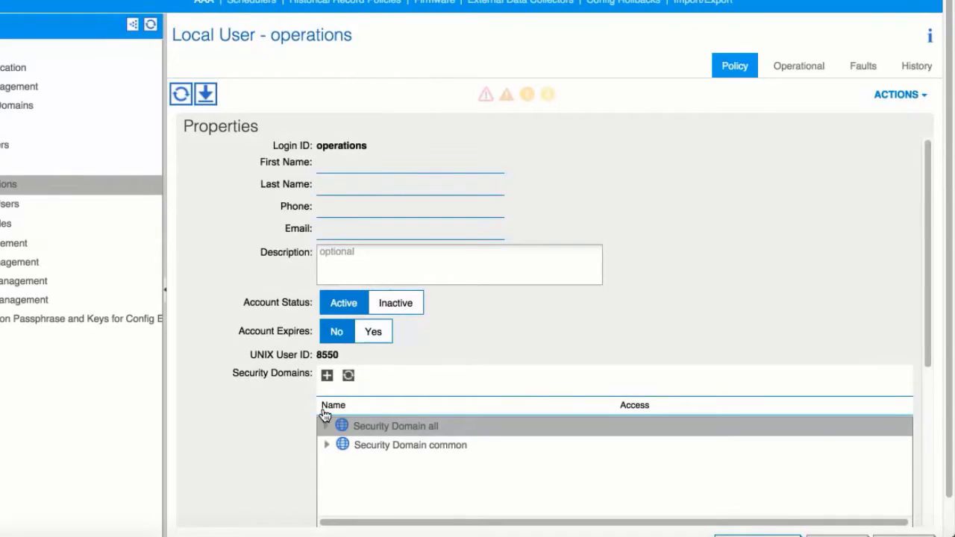
{"action": "left_click", "coordinate": [326, 426]}
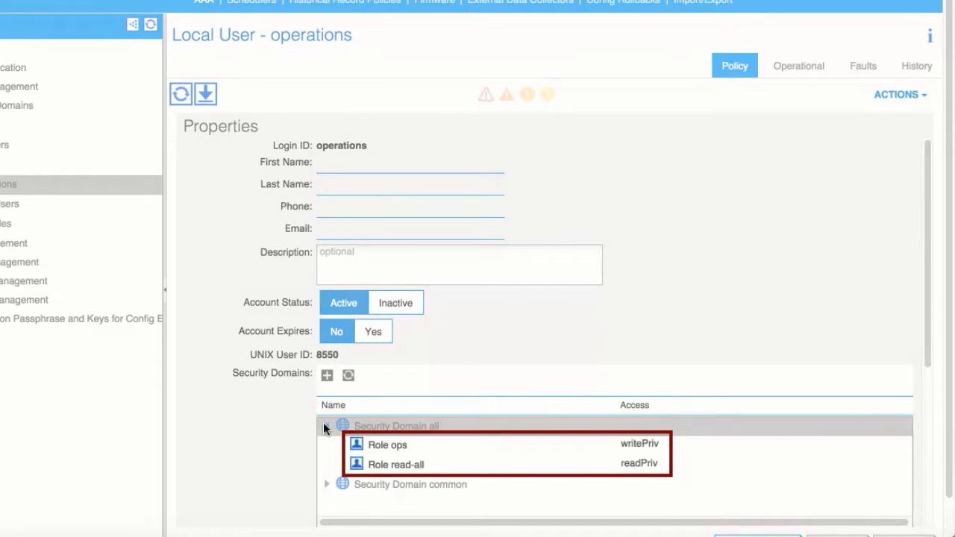